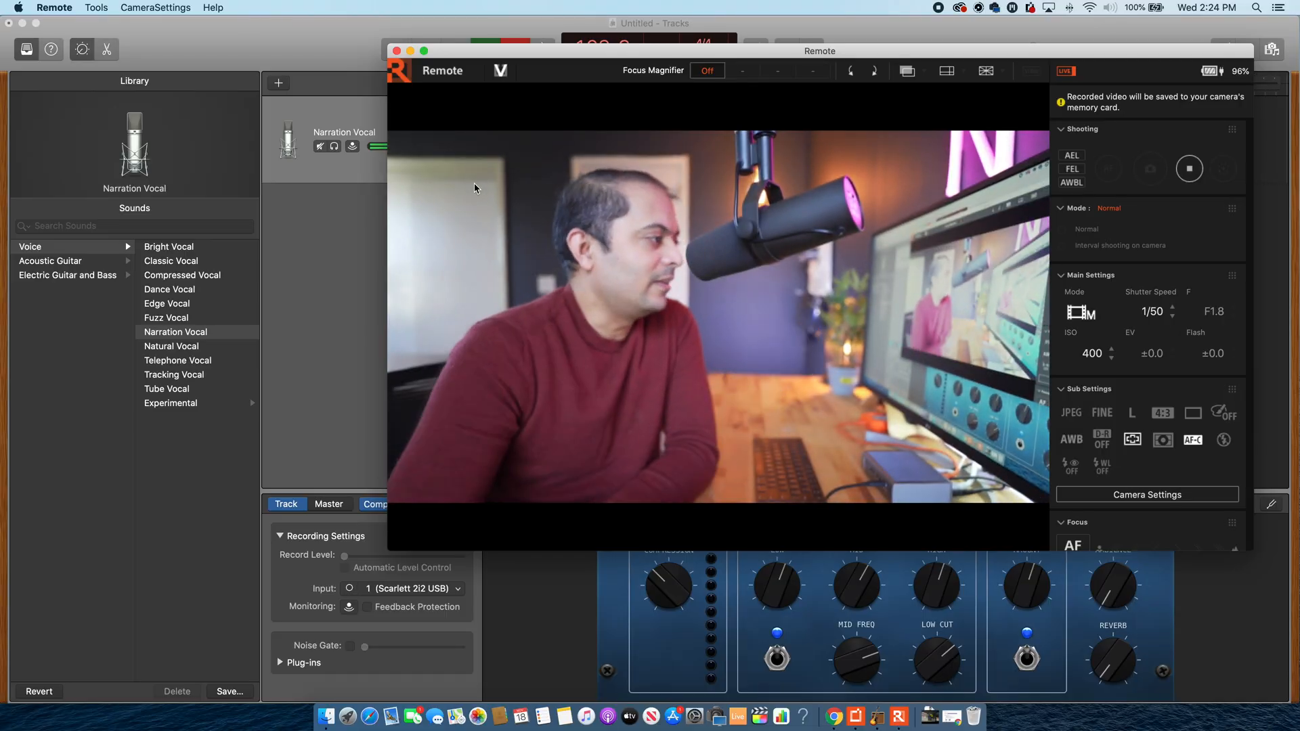
- Focus the Imaging Edge Remote live view window before searching for another app
{"action": "left_click", "coordinate": [1256, 8]}
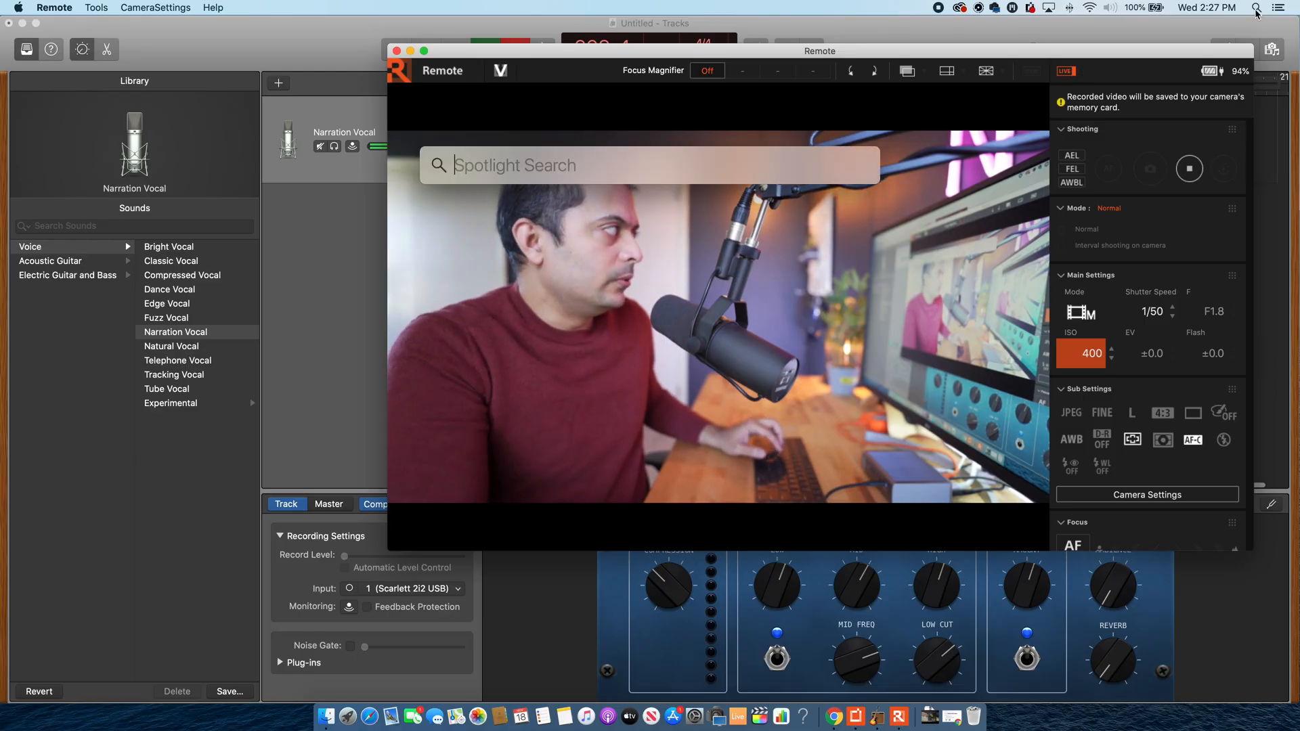
- Launch OBS via Spotlight and add a Window Capture source named 'Sony Remote'
{"action": "type", "text": "obs"}
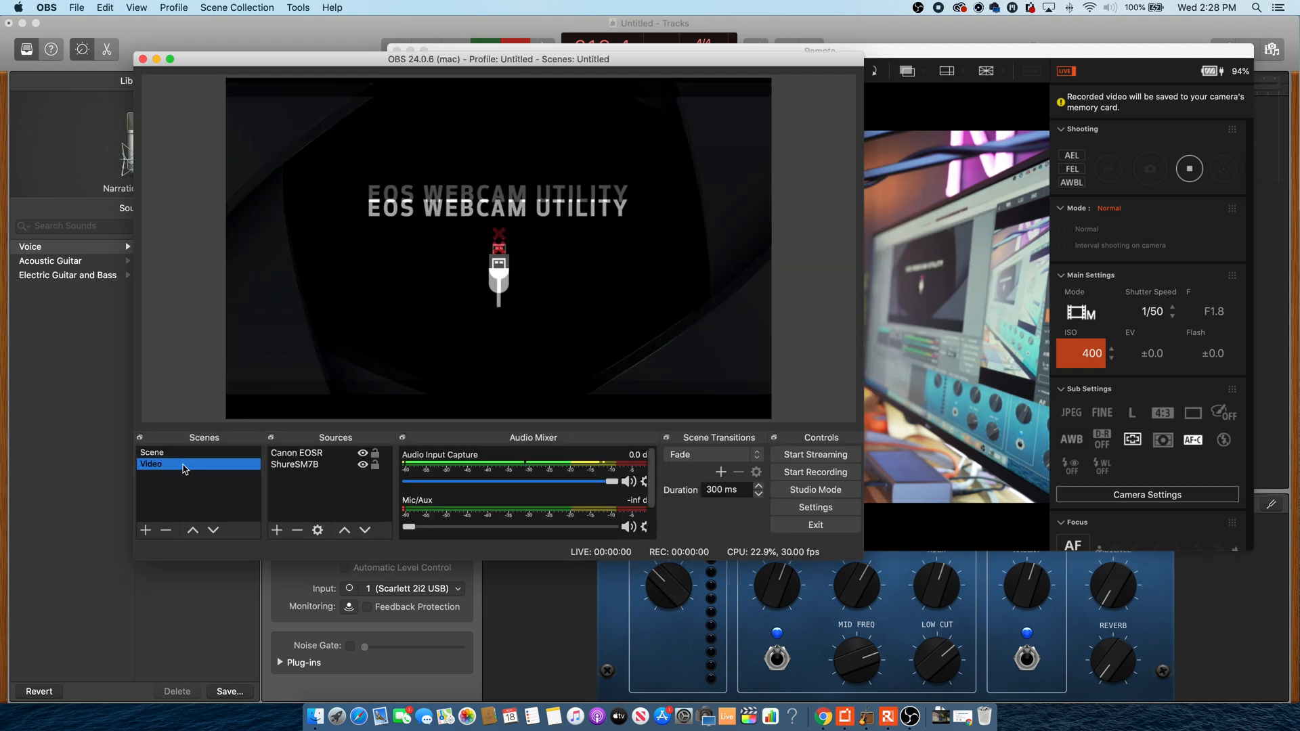
{"action": "left_click", "coordinate": [276, 529]}
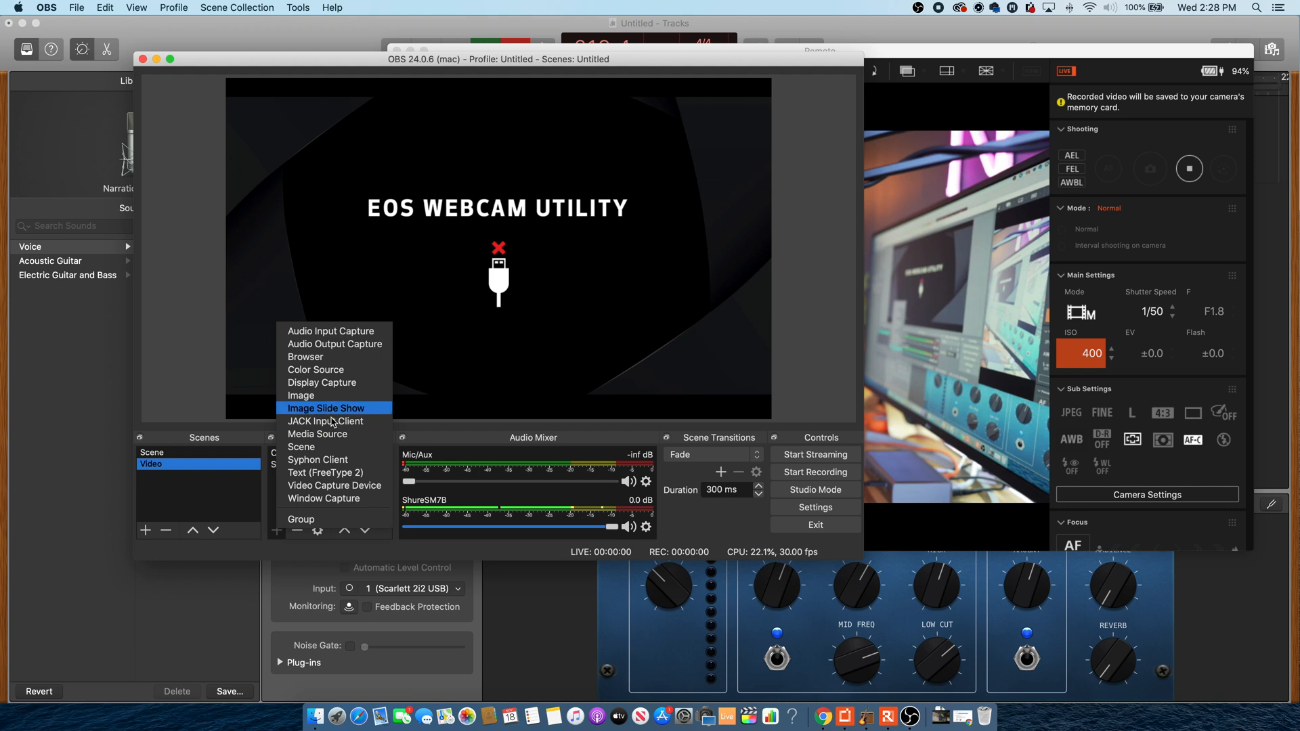
{"action": "left_click", "coordinate": [323, 499]}
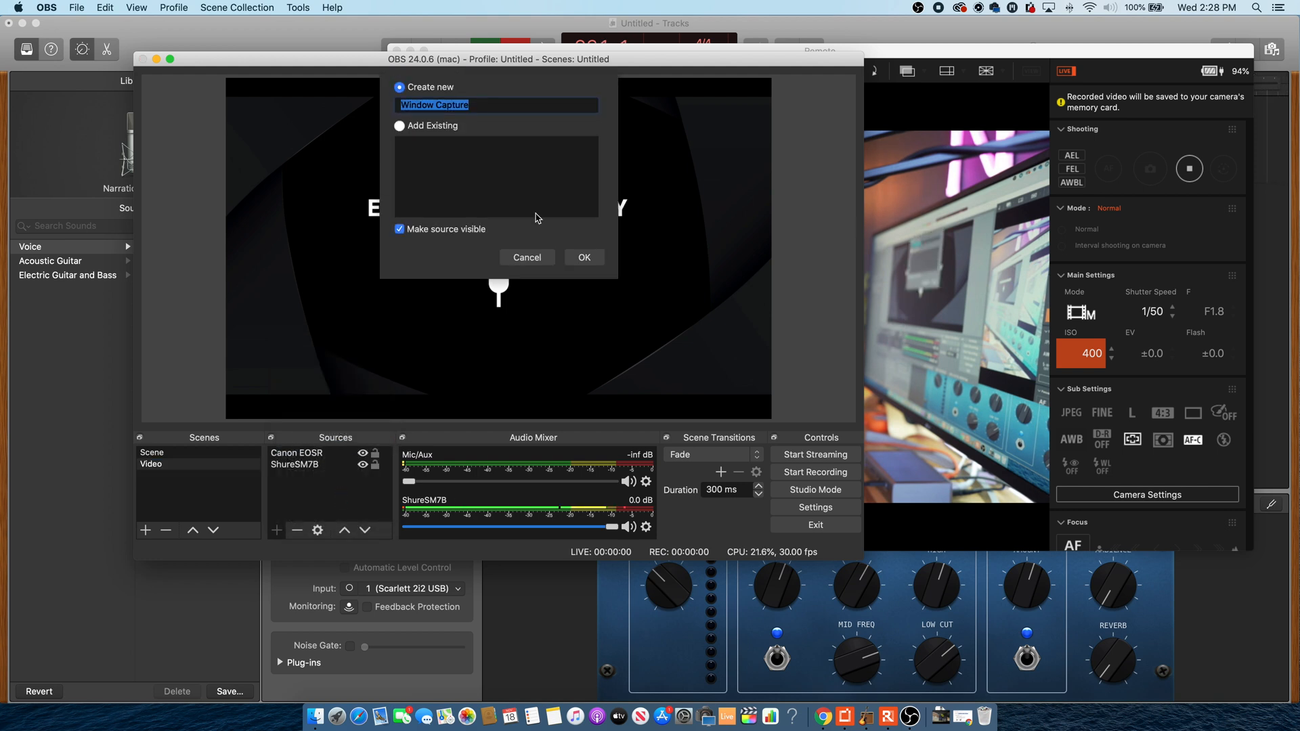
{"action": "mouse_move", "coordinate": [574, 172]}
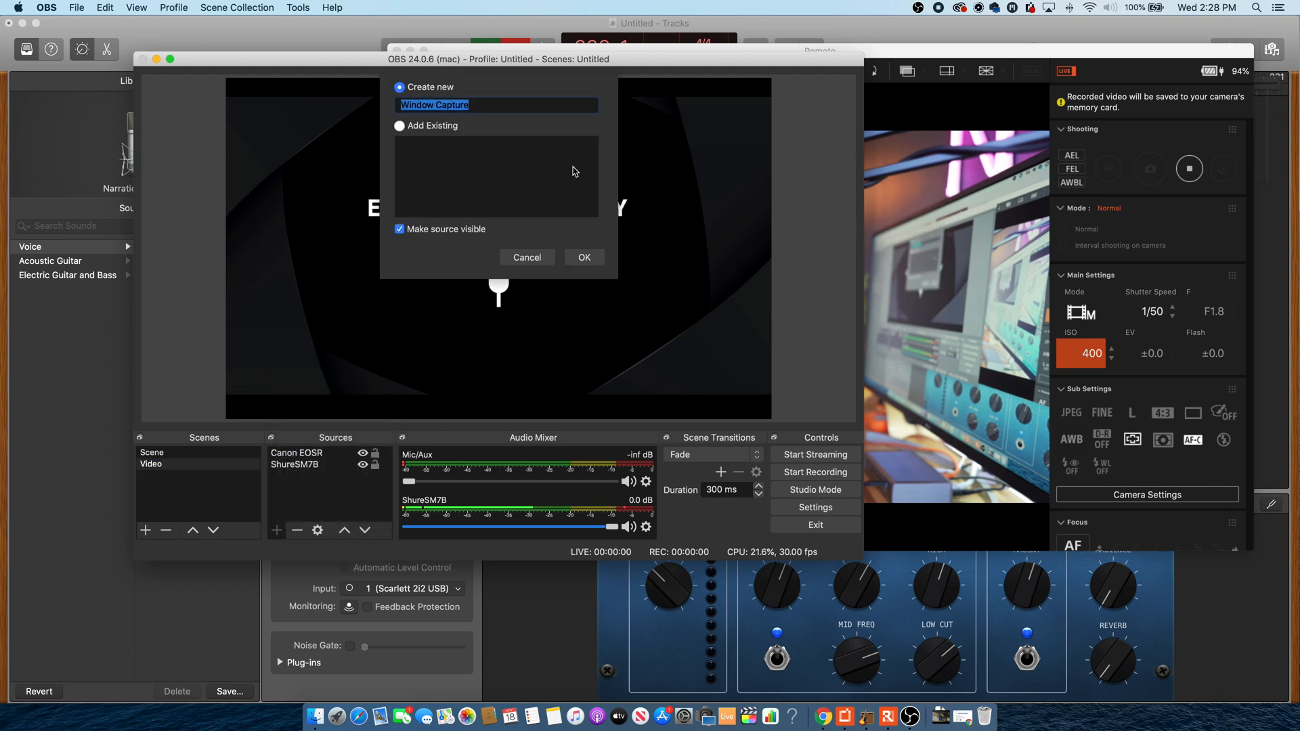
{"action": "type", "text": "Sony Remote"}
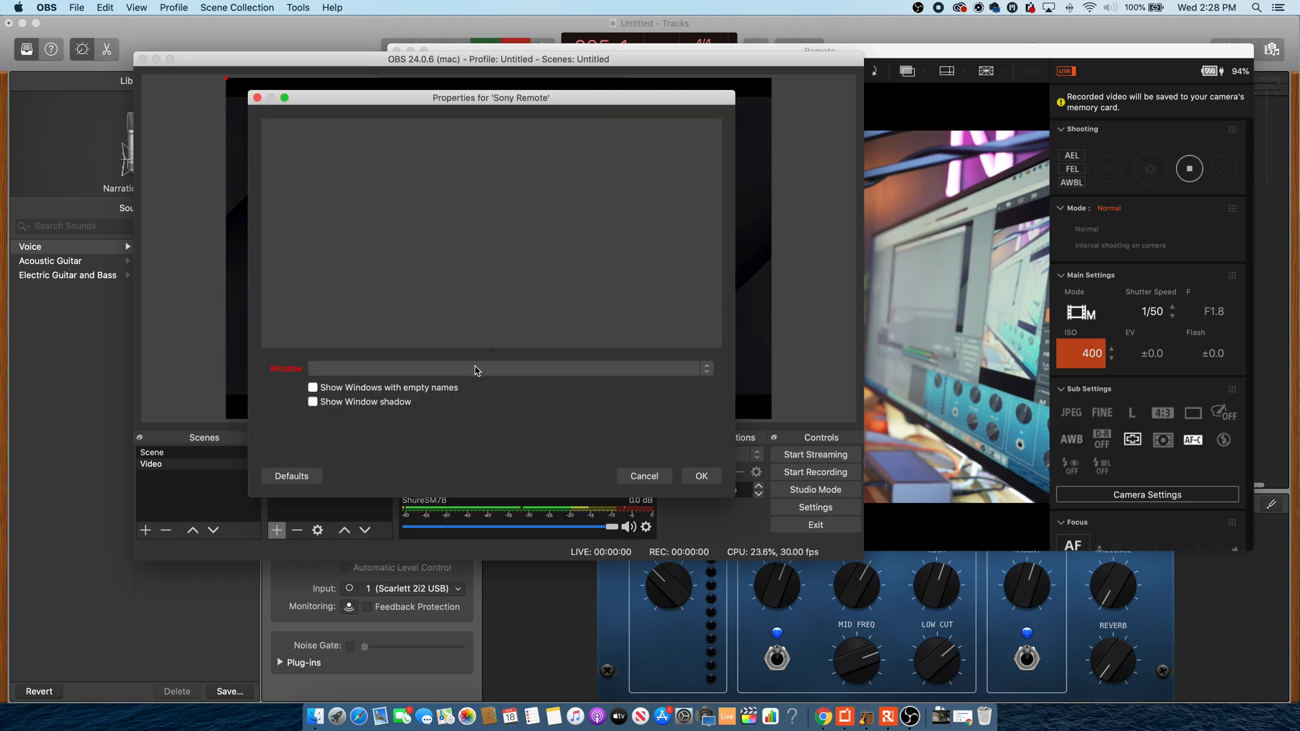
- Set the capture target to the [Remote] Remote window and confirm the source properties
{"action": "left_click", "coordinate": [505, 368]}
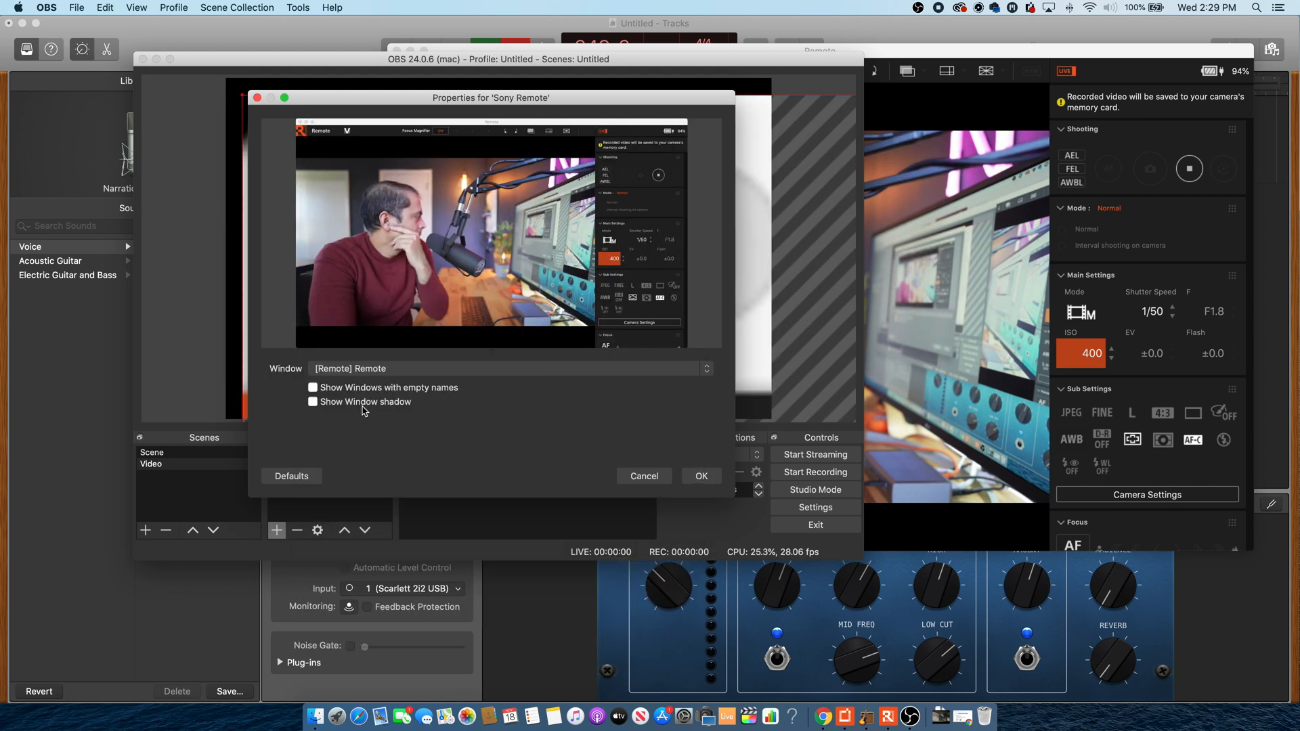
{"action": "left_click", "coordinate": [505, 368]}
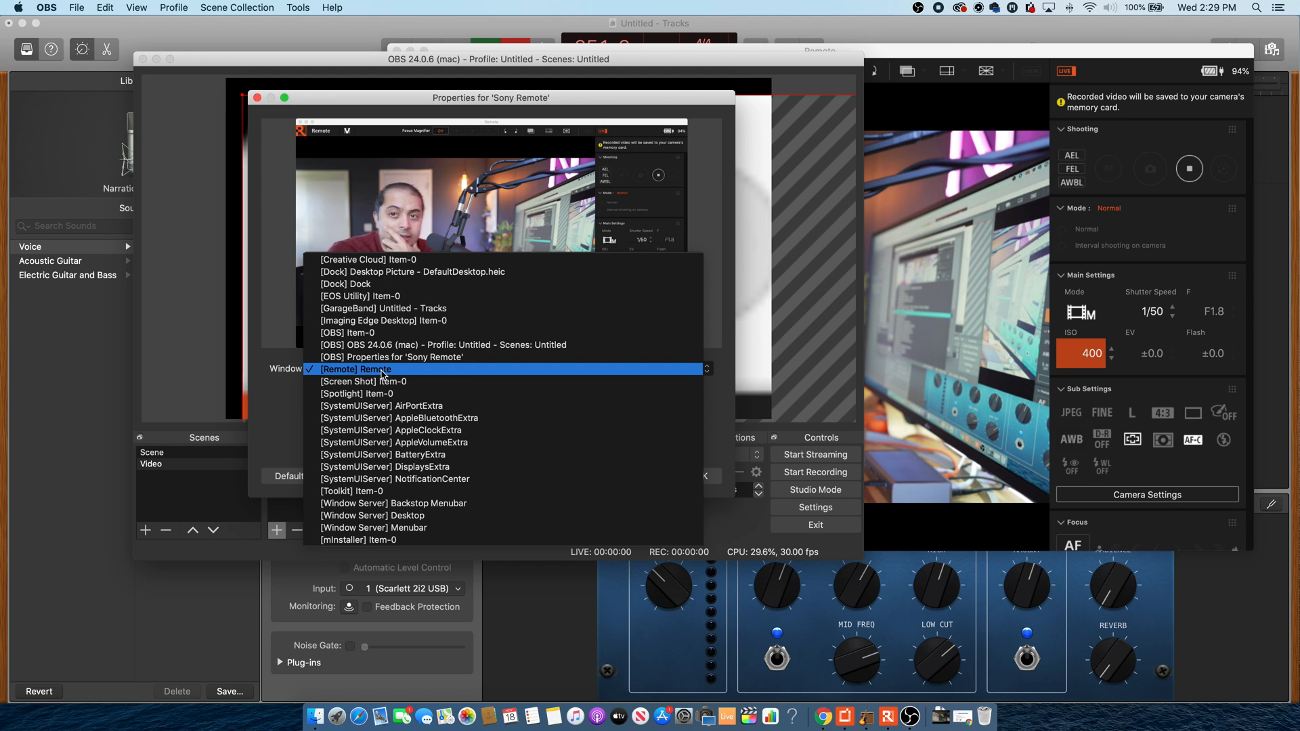
{"action": "left_click", "coordinate": [356, 368]}
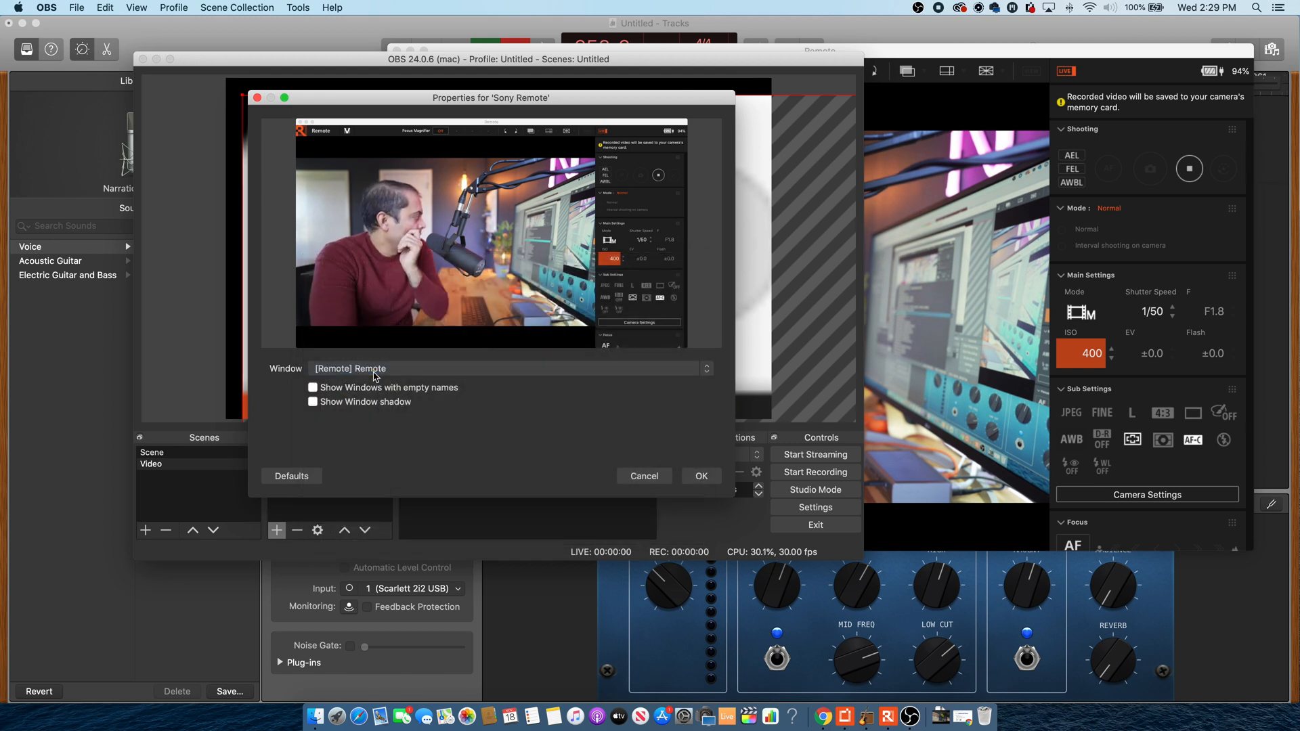
{"action": "mouse_move", "coordinate": [467, 391]}
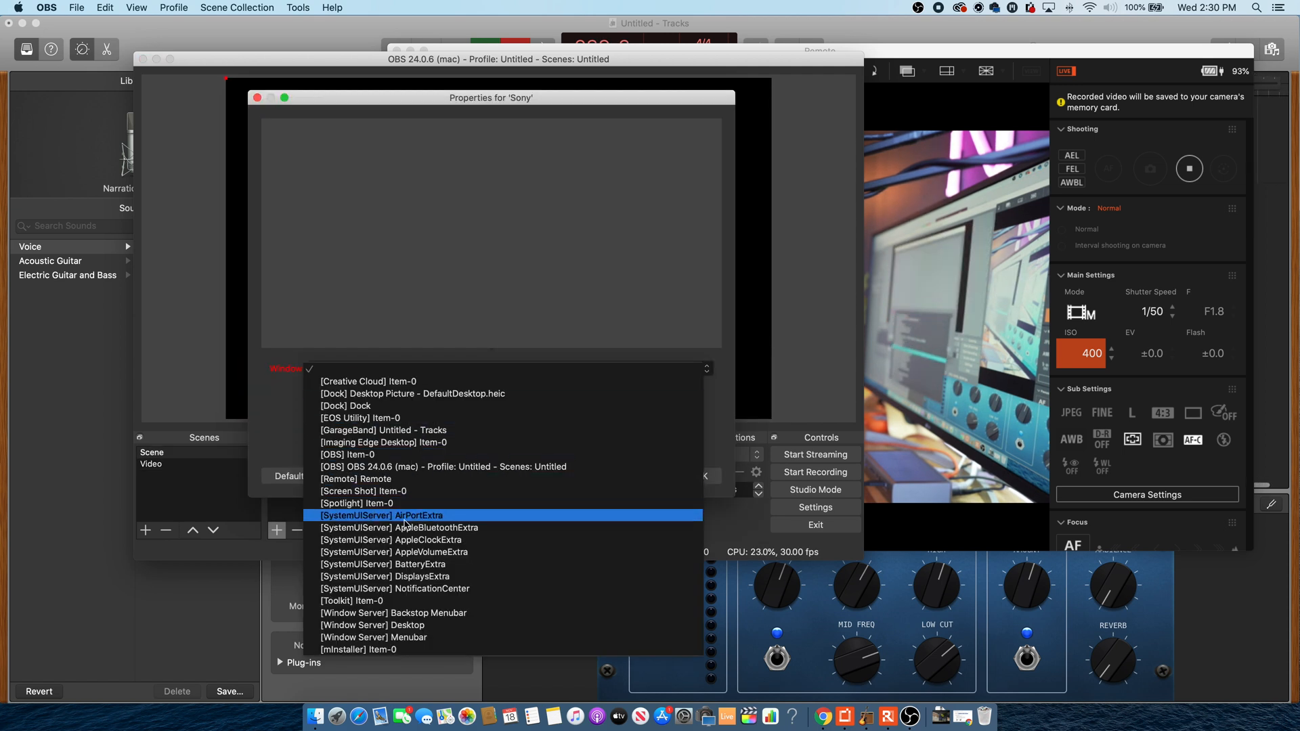
{"action": "left_click", "coordinate": [356, 478]}
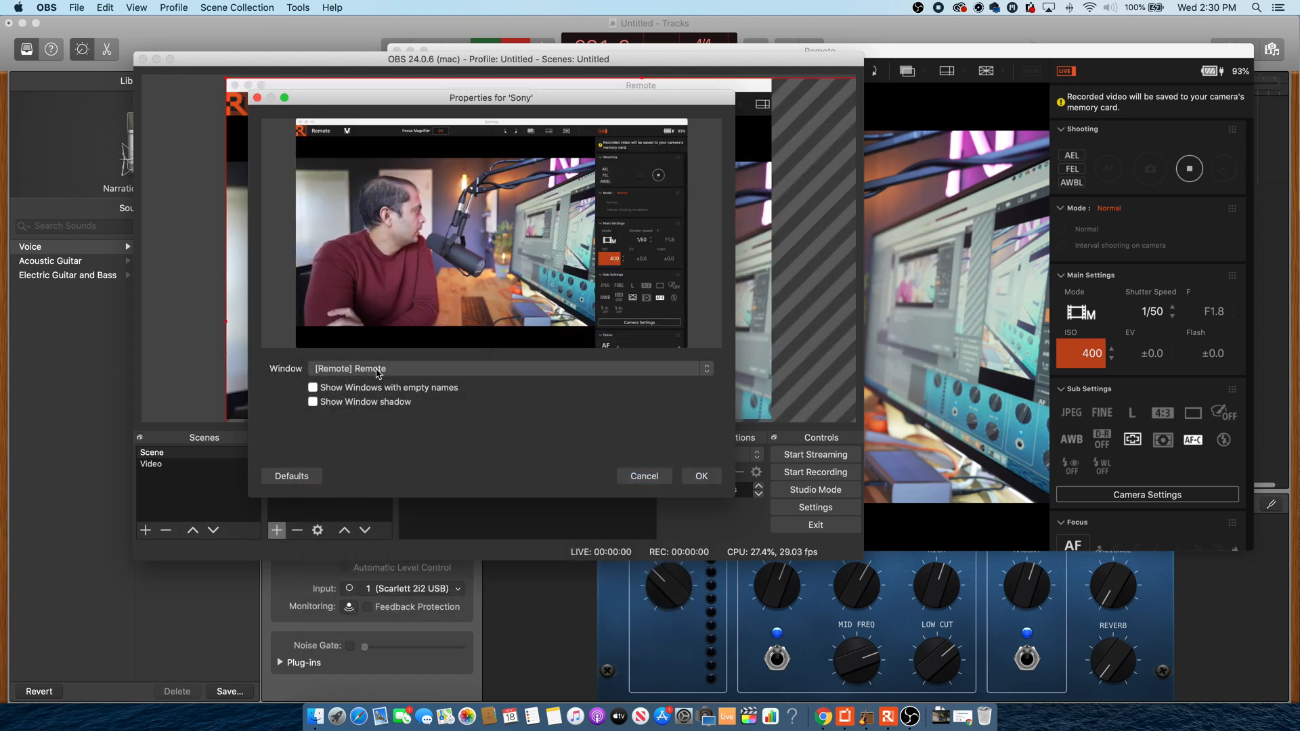
{"action": "left_click", "coordinate": [700, 476]}
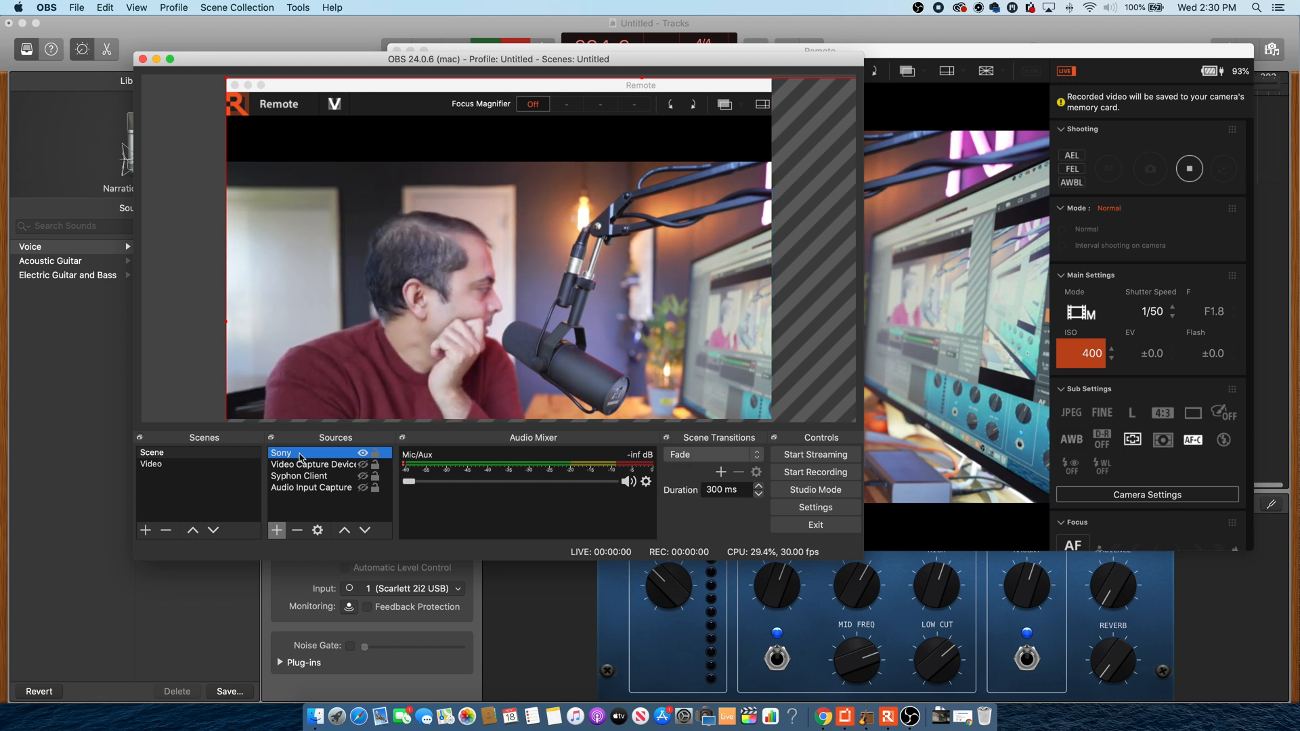
{"action": "double_click", "coordinate": [282, 452]}
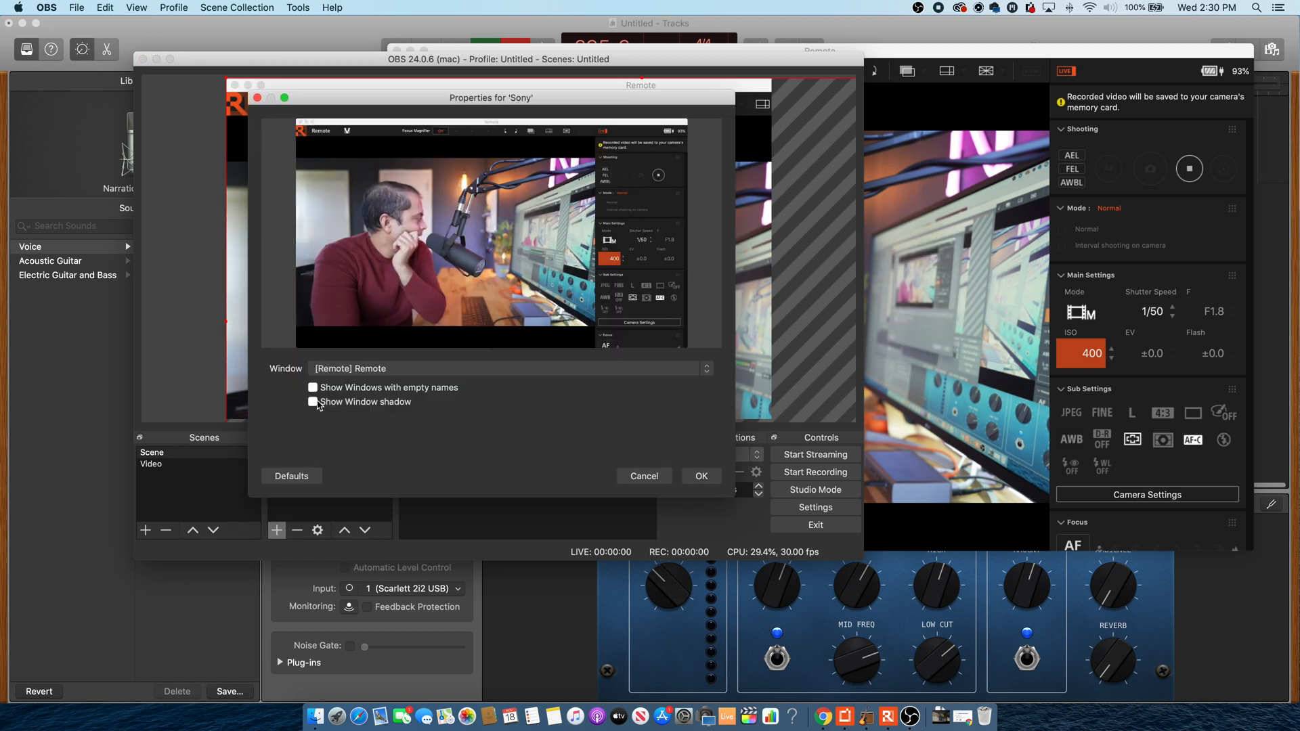
{"action": "left_click", "coordinate": [505, 369]}
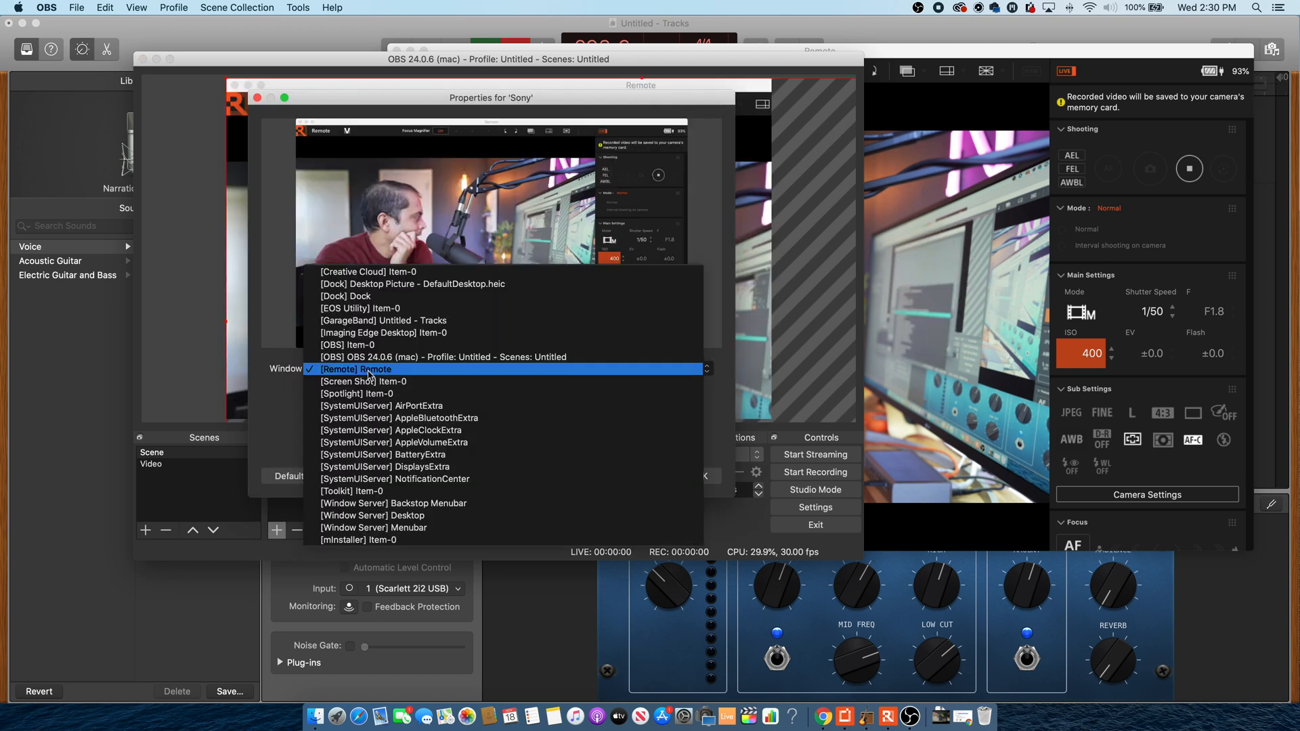
{"action": "left_click", "coordinate": [354, 368]}
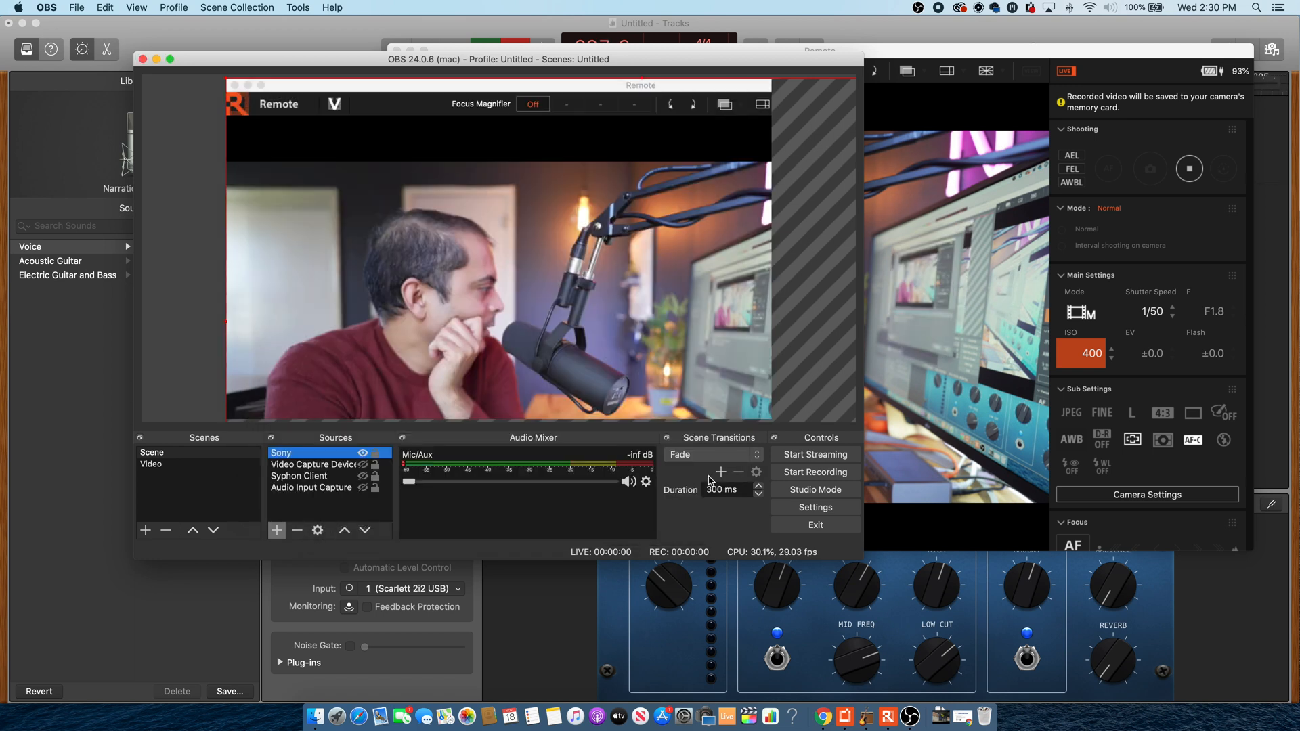